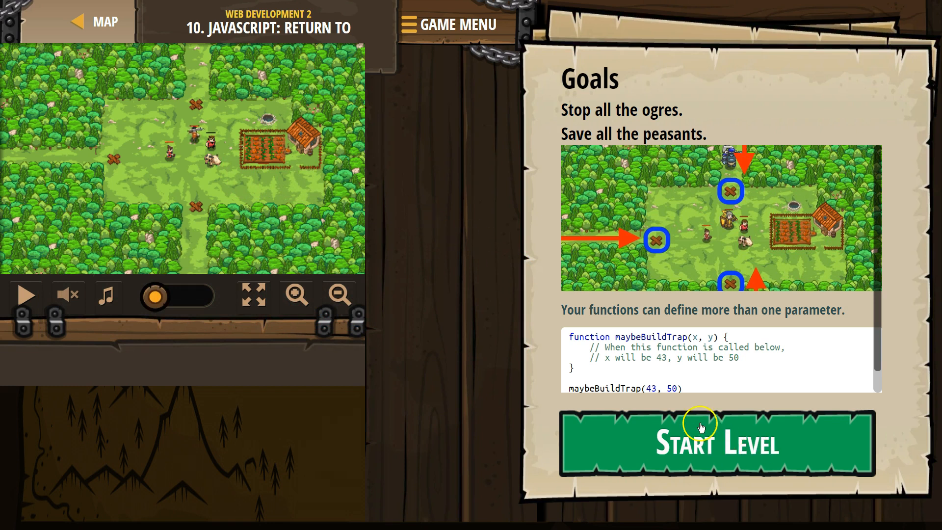
pyautogui.moveTo(682, 337)
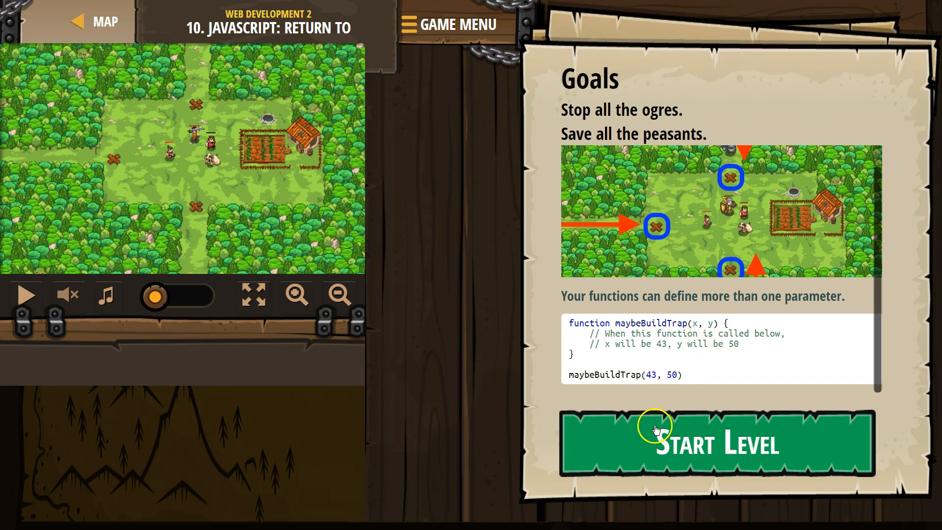
# Step: Start the Return to Thornbush Farm level from its goals screen
pyautogui.click(714, 443)
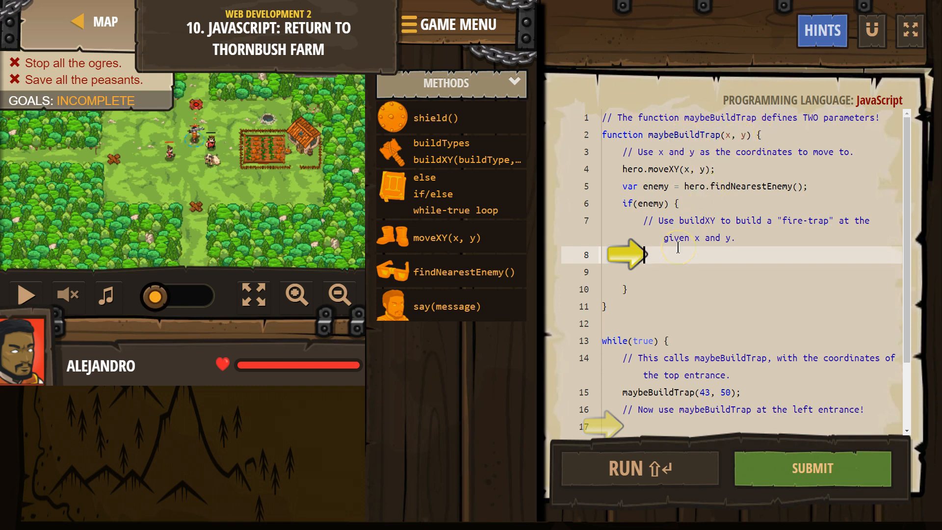
# Step: Inside the if block, write hero.buildXY("fire-trap", x, y)
pyautogui.write('buildXY("fence", 36, 30);')
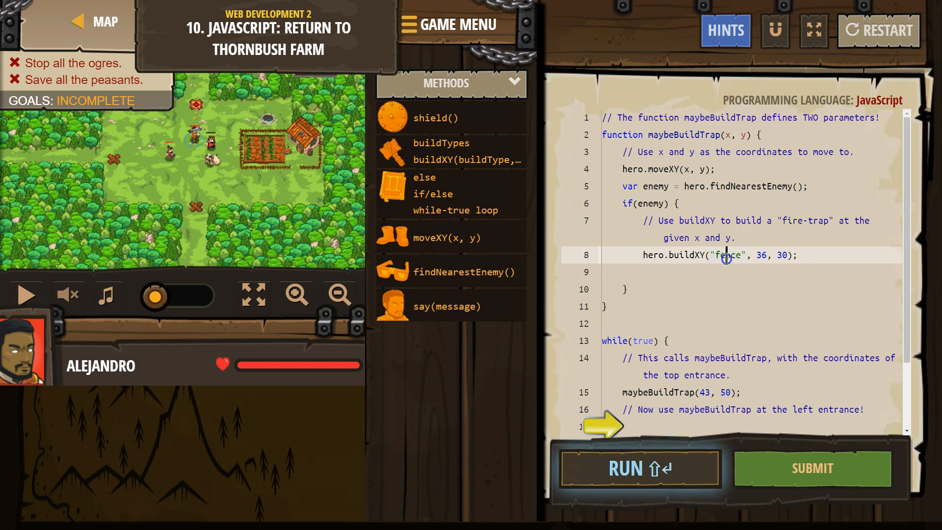
pyautogui.write('fire-')
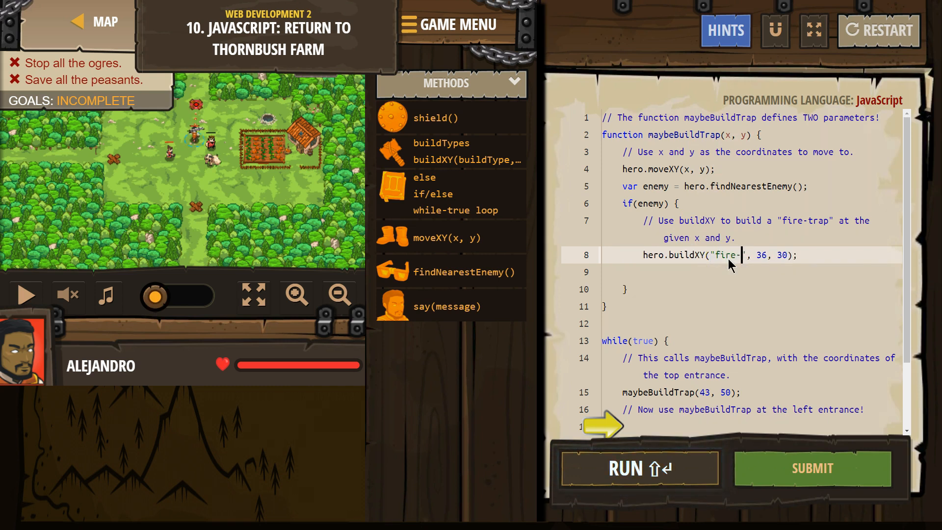
pyautogui.write('trap')
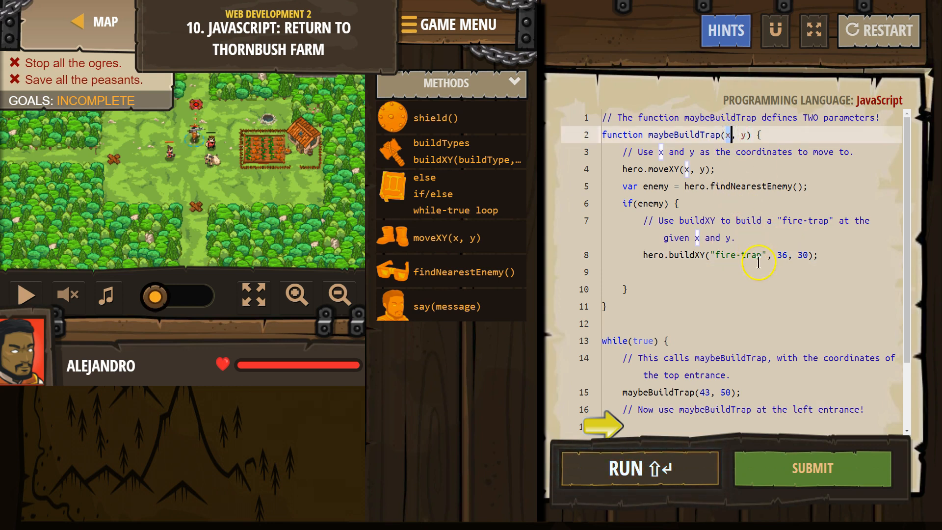
pyautogui.write('x')
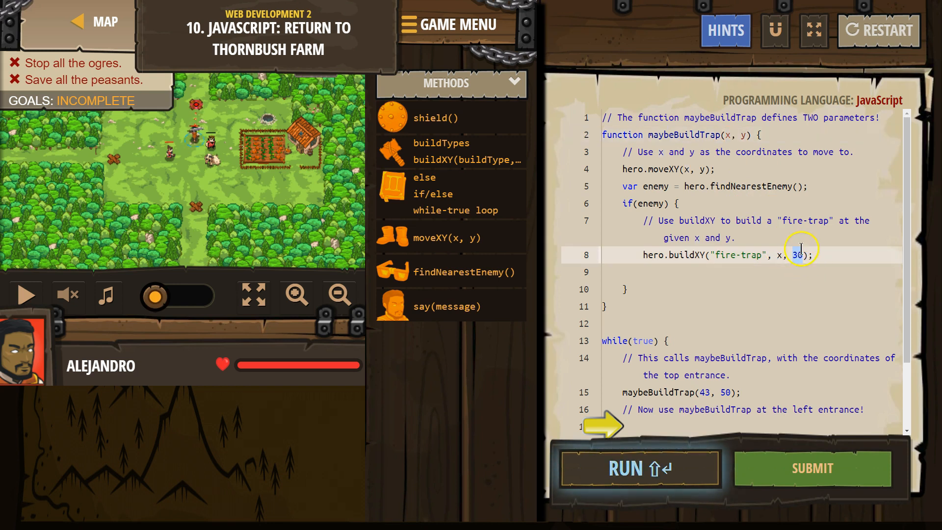
pyautogui.write('y')
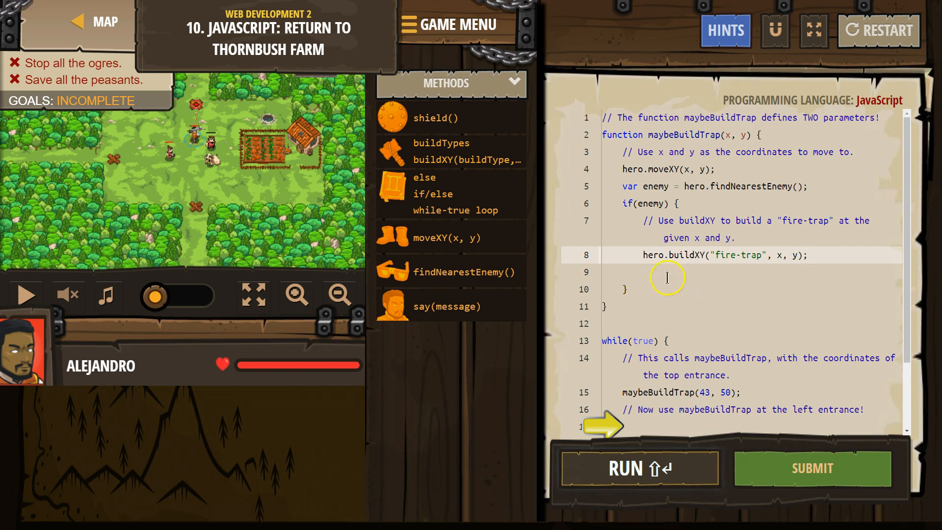
pyautogui.write('\\')
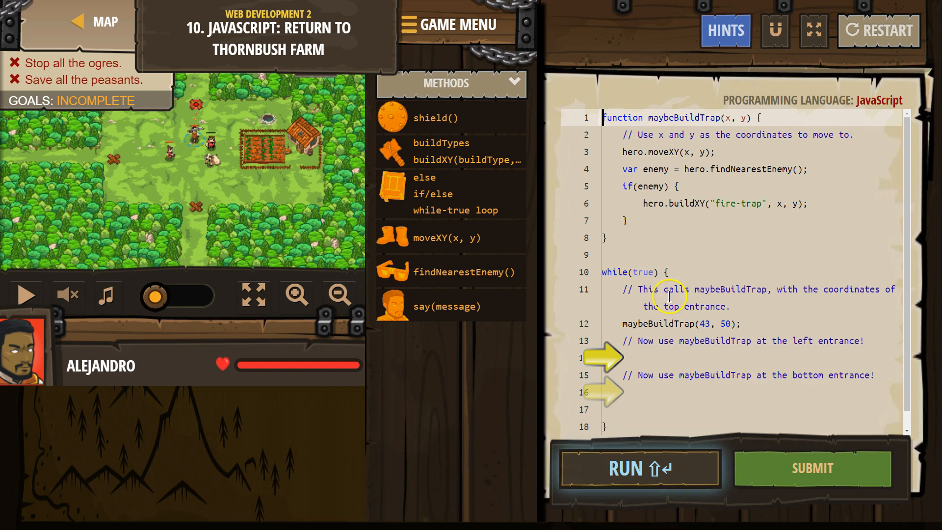
pyautogui.moveTo(862, 293)
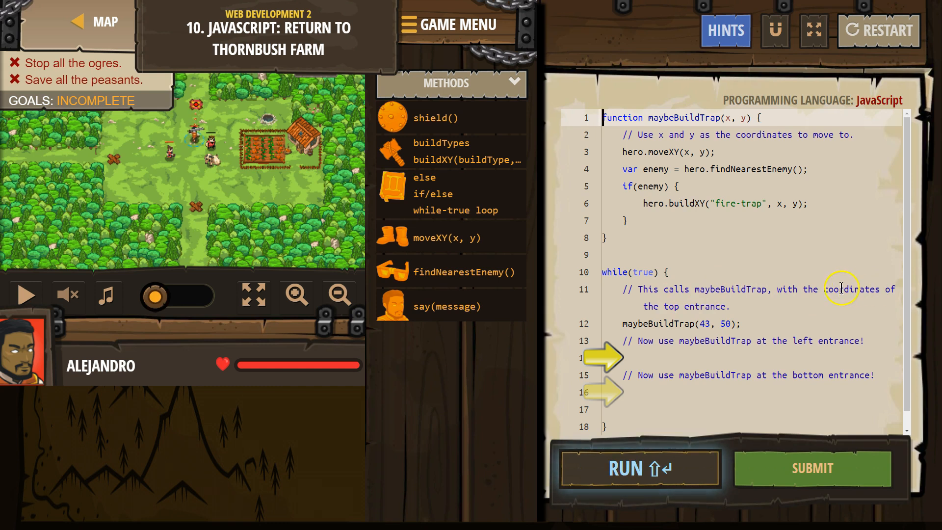
pyautogui.moveTo(553, 311)
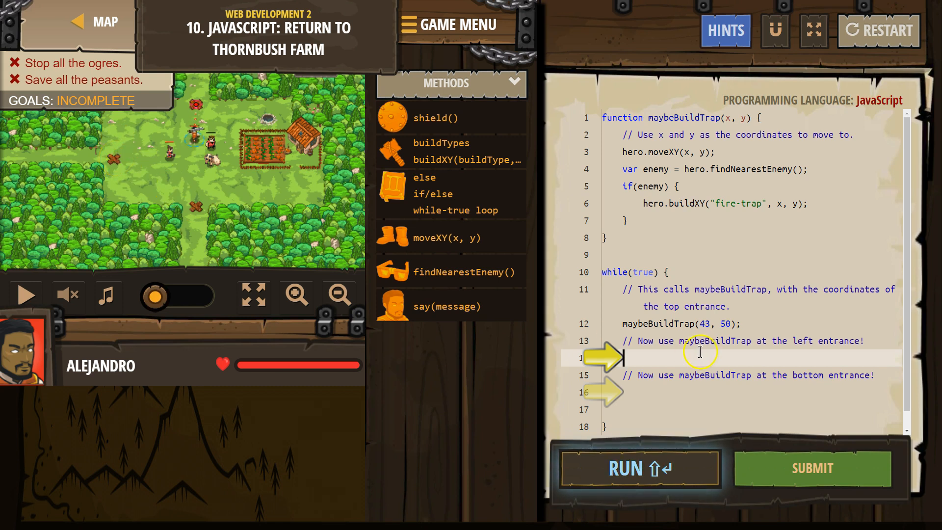
# Step: Add maybeBuildTrap(26, 34) for the left entrance and run the code
pyautogui.write('ma')
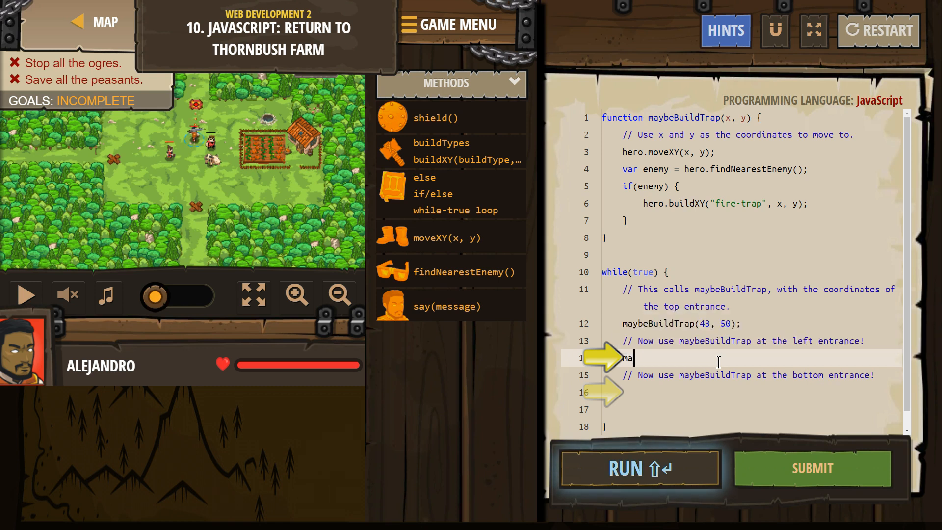
pyautogui.write('ybe')
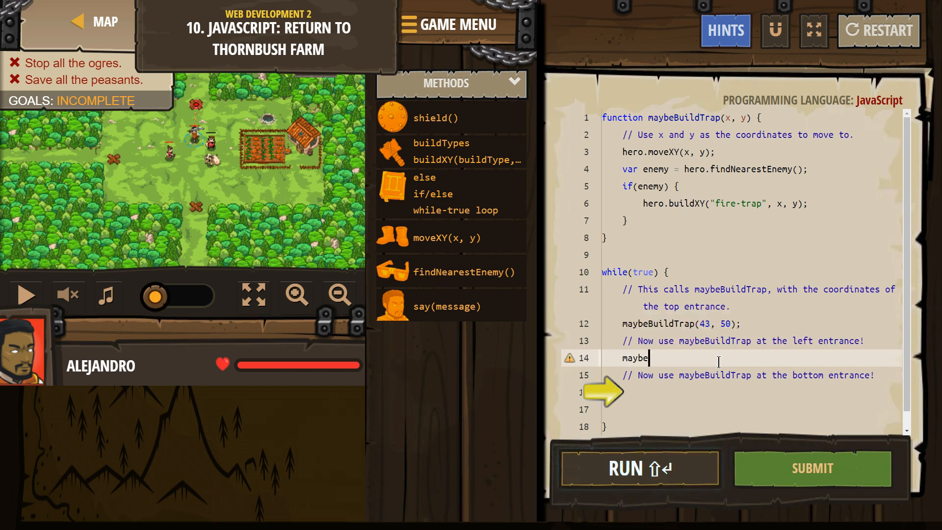
pyautogui.write('Bui')
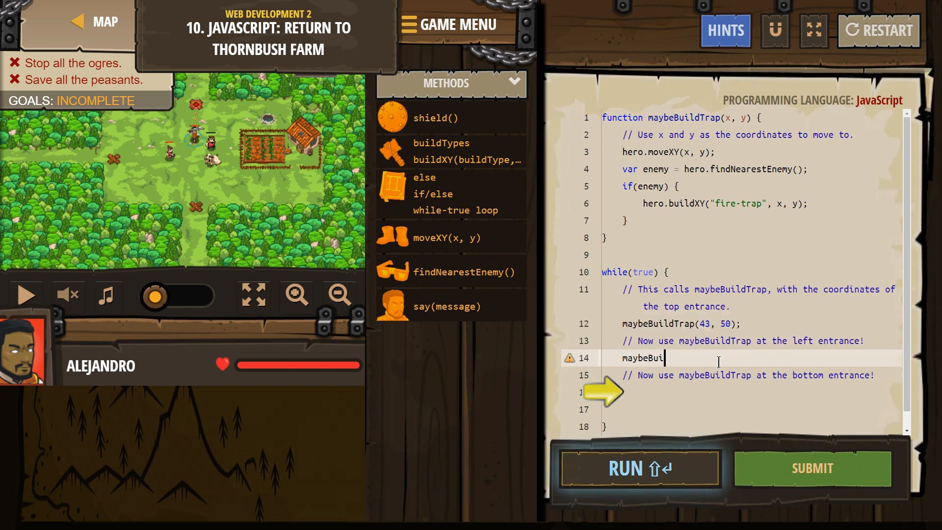
pyautogui.write('ldTrap')
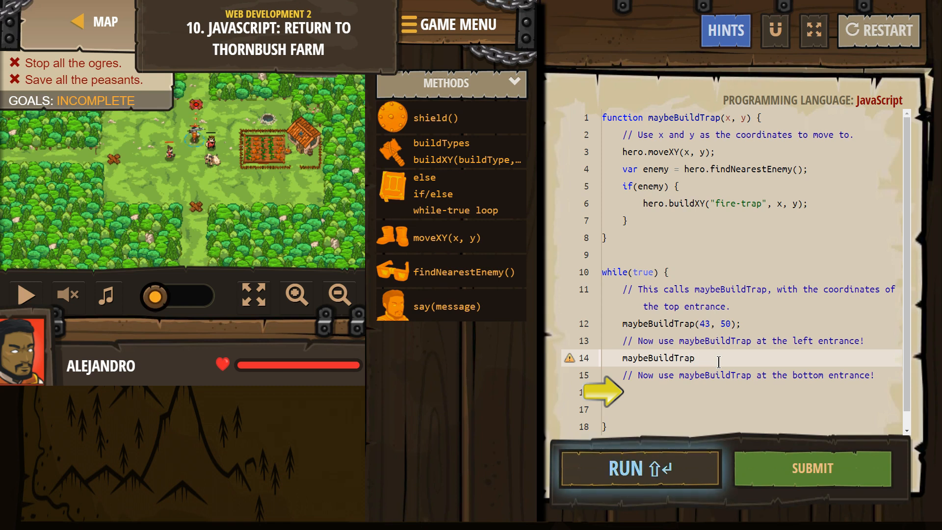
pyautogui.write('(26,')
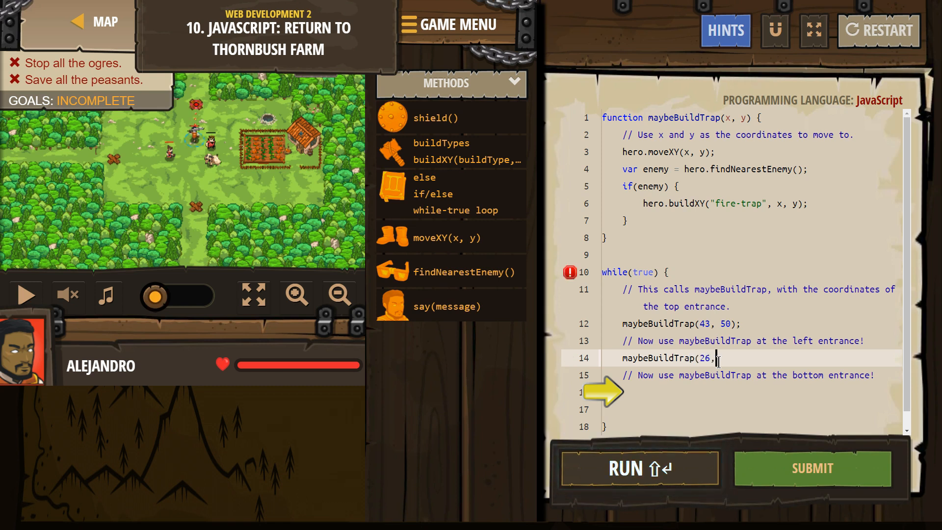
pyautogui.write('34);')
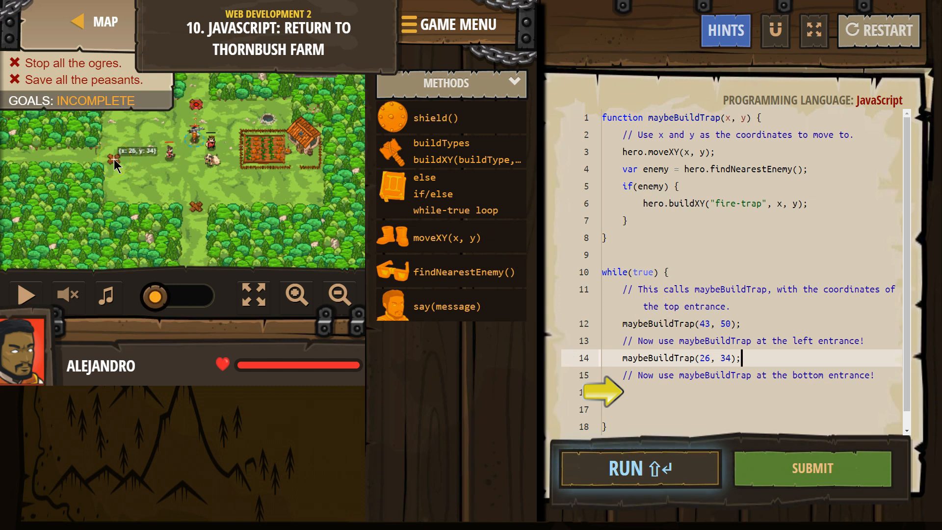
pyautogui.click(639, 469)
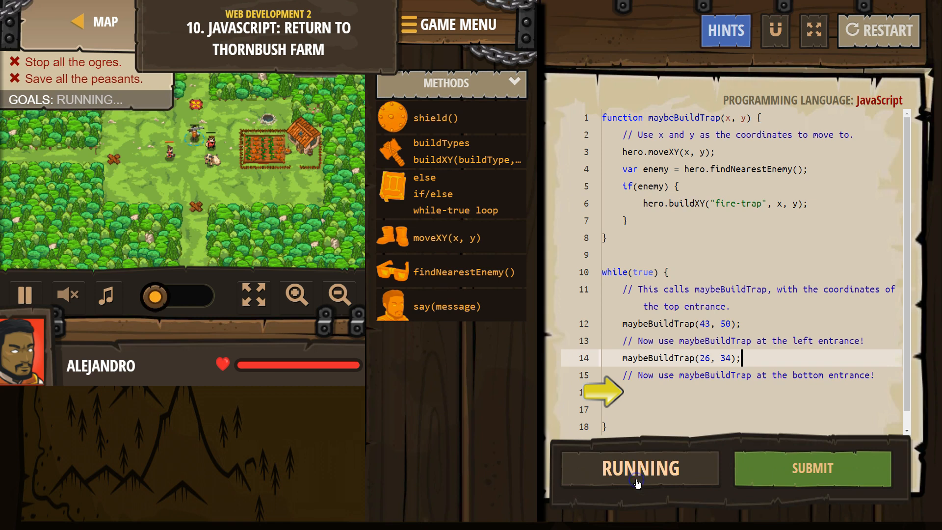
# Step: End the test run and return to the editor to delete leftover comments
pyautogui.click(639, 469)
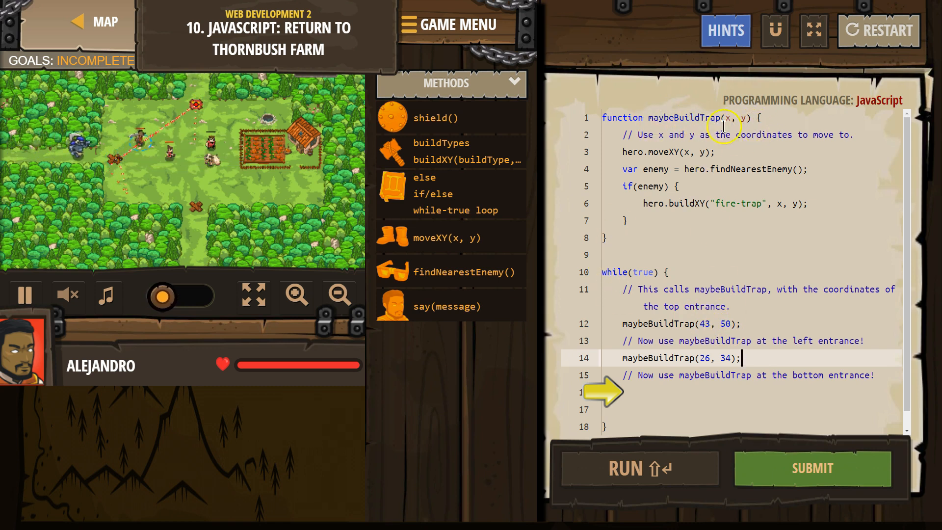
pyautogui.click(24, 294)
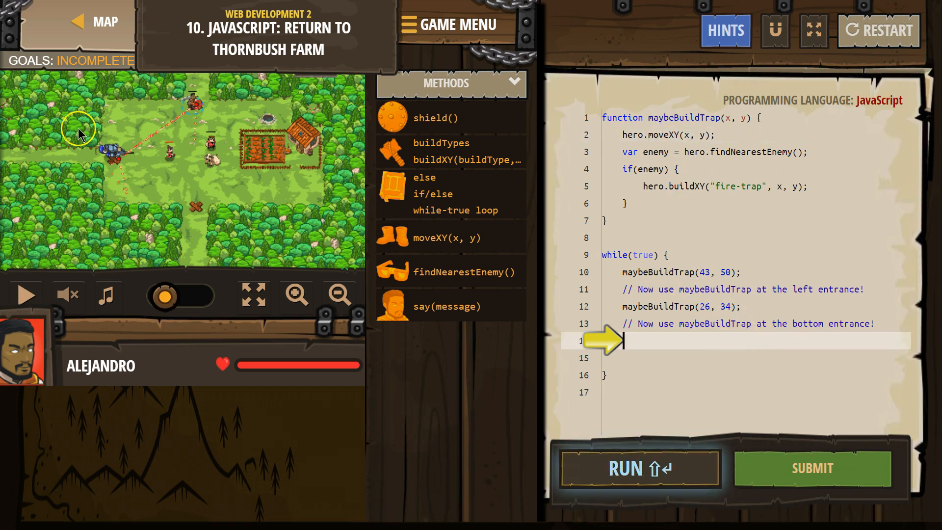
pyautogui.moveTo(198, 209)
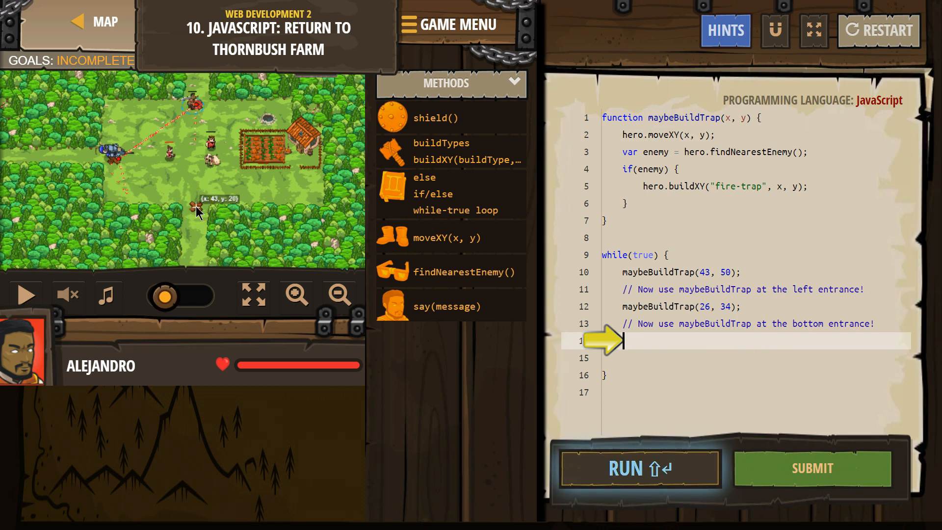
# Step: Add maybeBuildTrap(43, 20) under the bottom entrance comment
pyautogui.write('h')
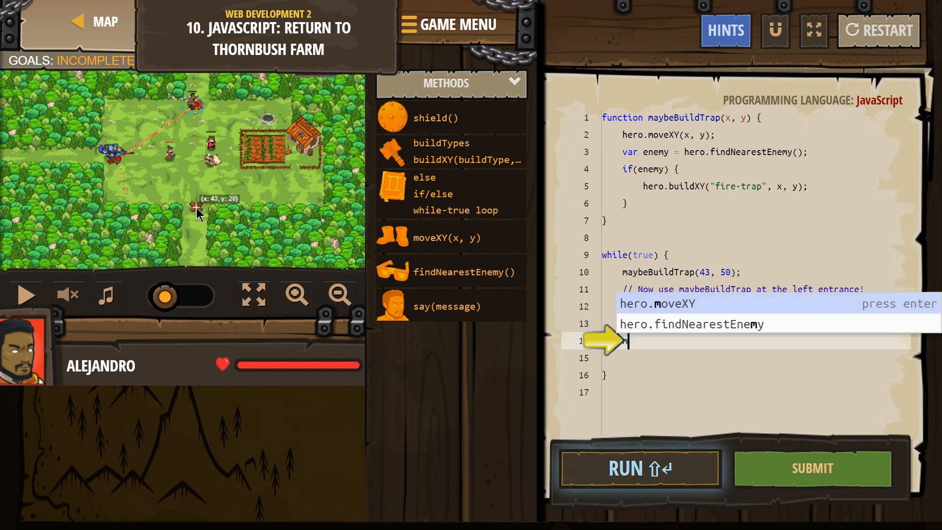
pyautogui.write('maybeBuild')
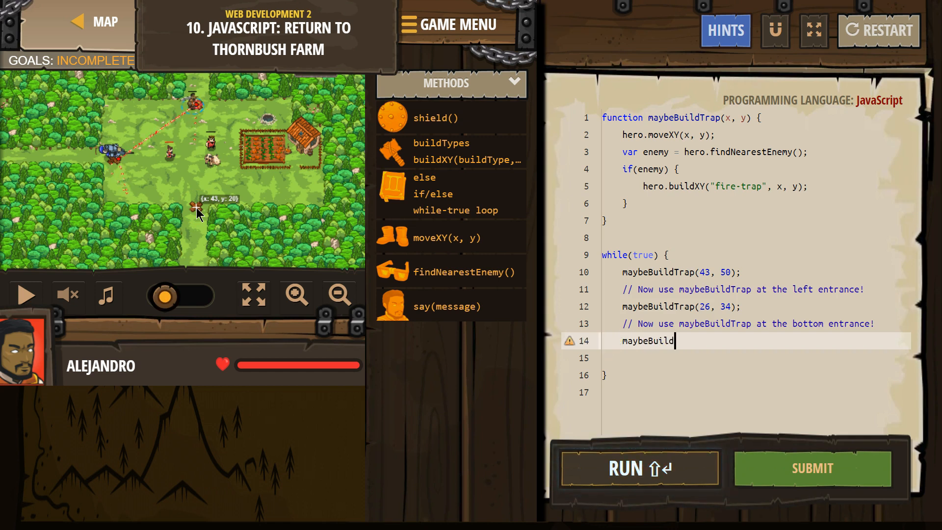
pyautogui.write('Trap(')
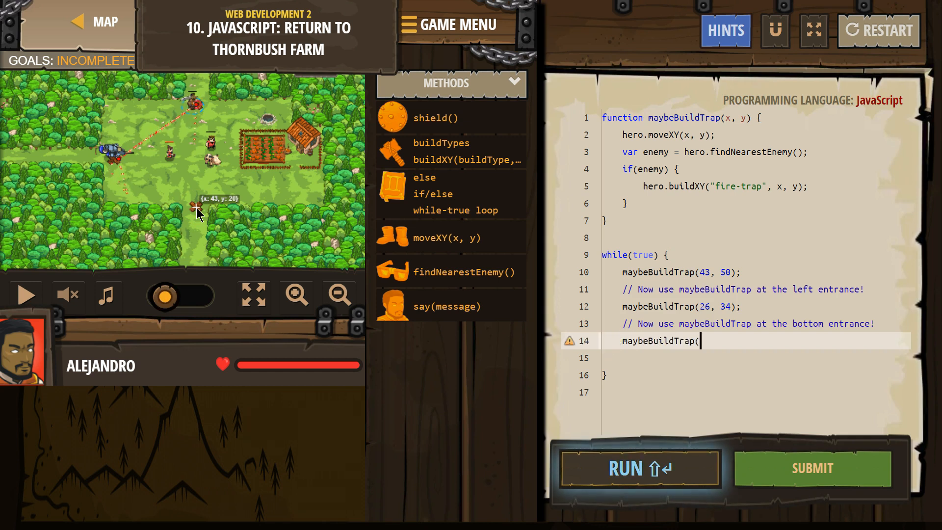
pyautogui.write('43,')
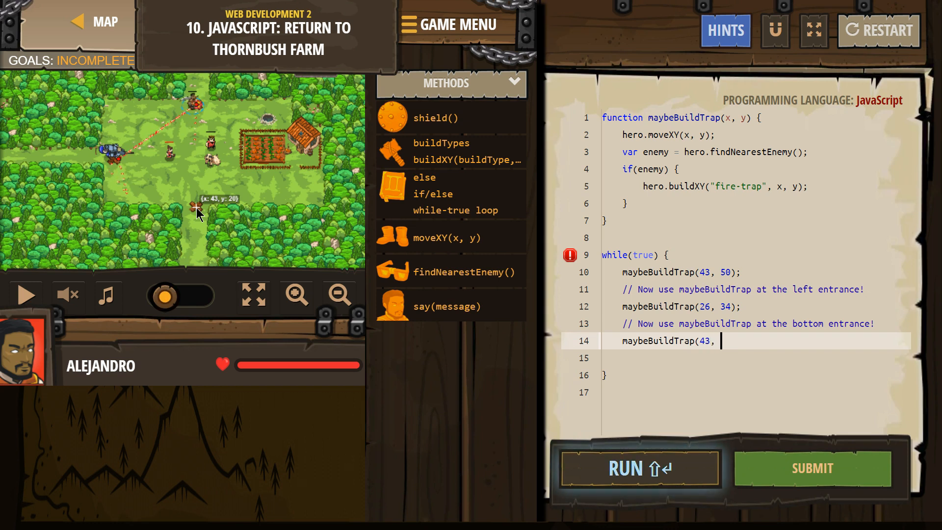
pyautogui.write('20);')
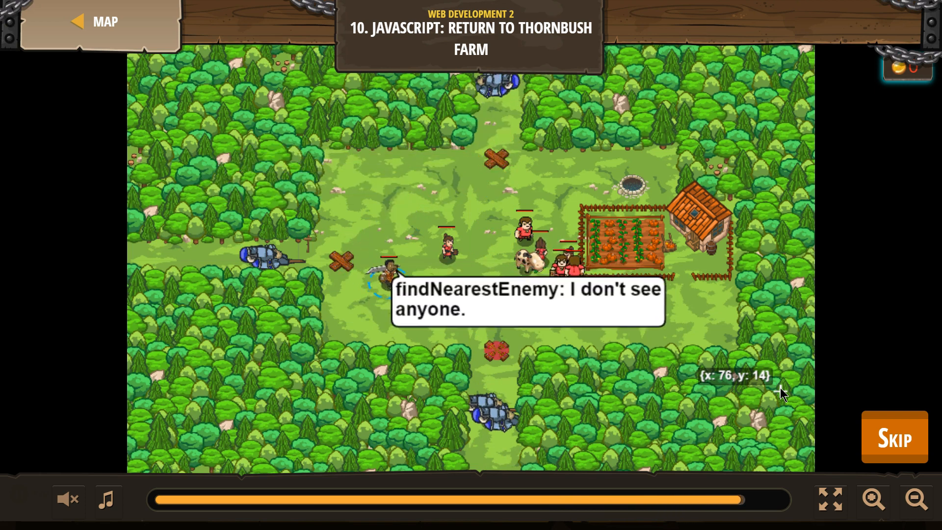
# Step: Skip the replay and bring up the Level Complete summary
pyautogui.click(894, 436)
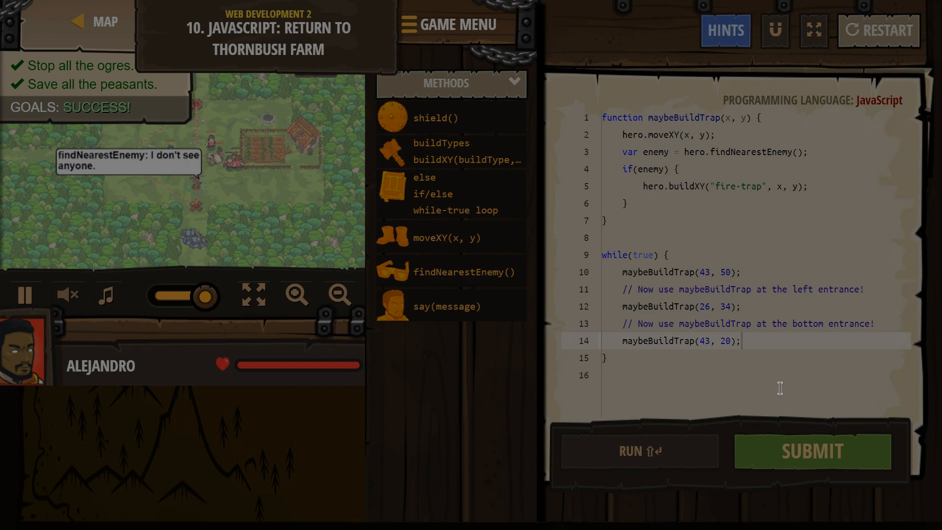
pyautogui.click(811, 451)
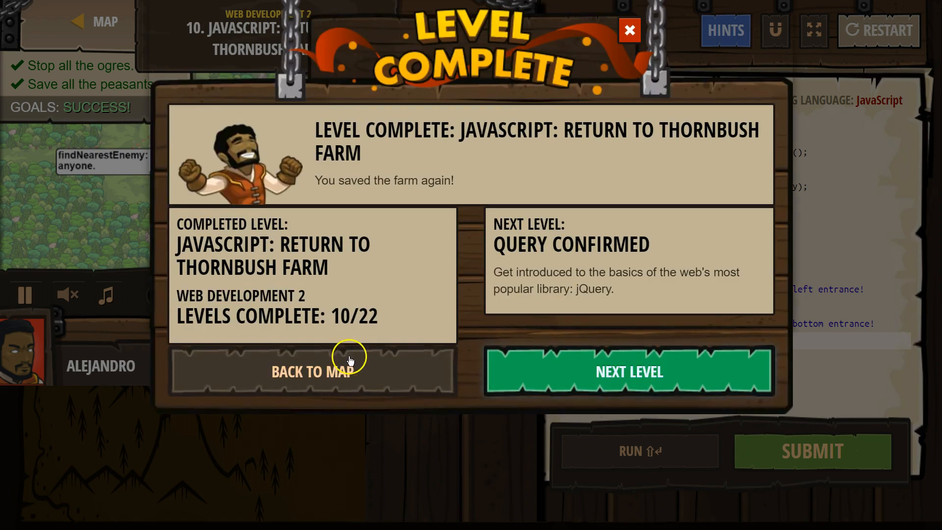